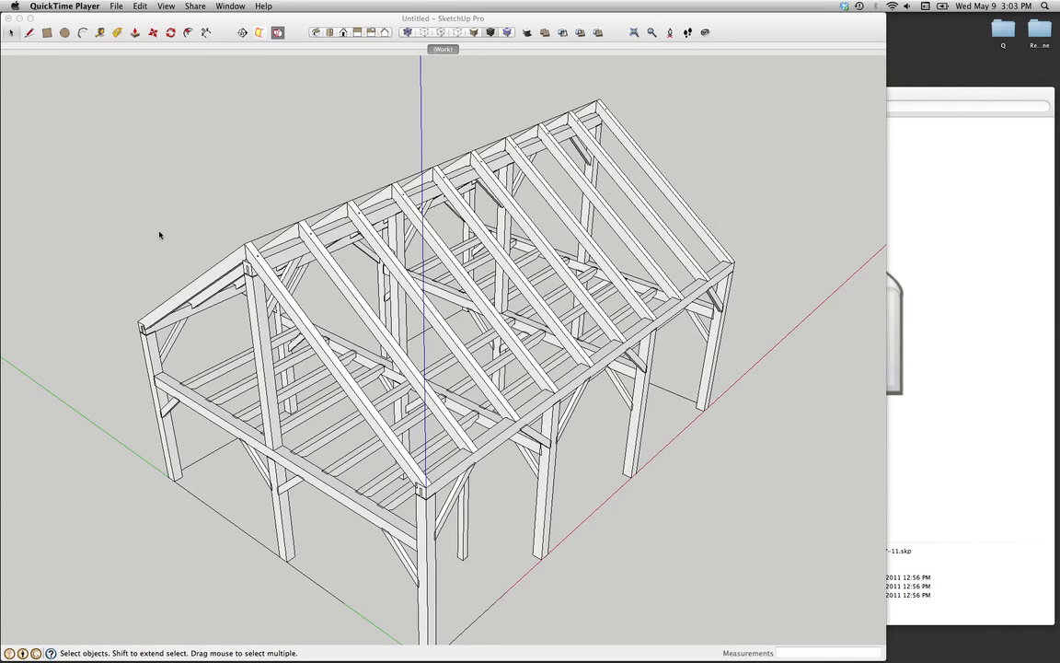
pyautogui.moveTo(188, 258)
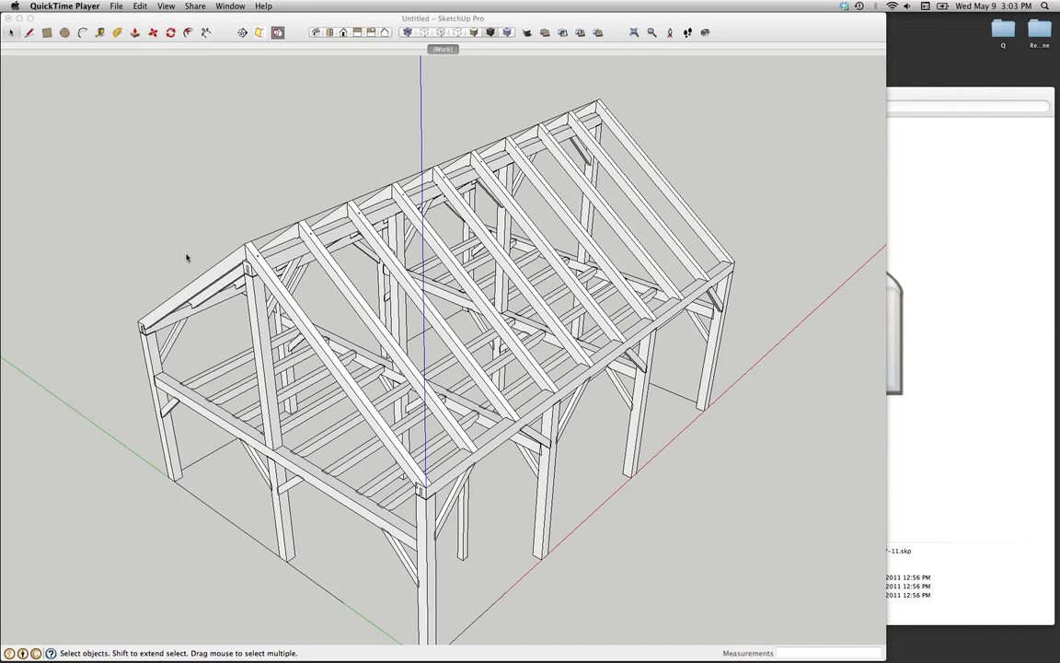
pyautogui.moveTo(219, 347)
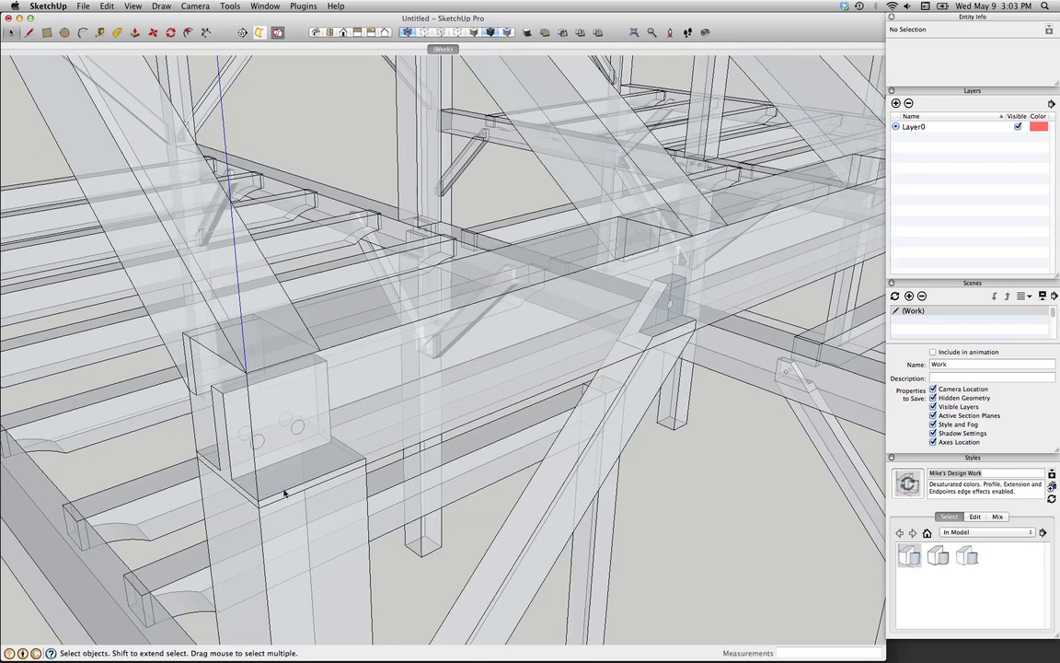
pyautogui.moveTo(260, 411)
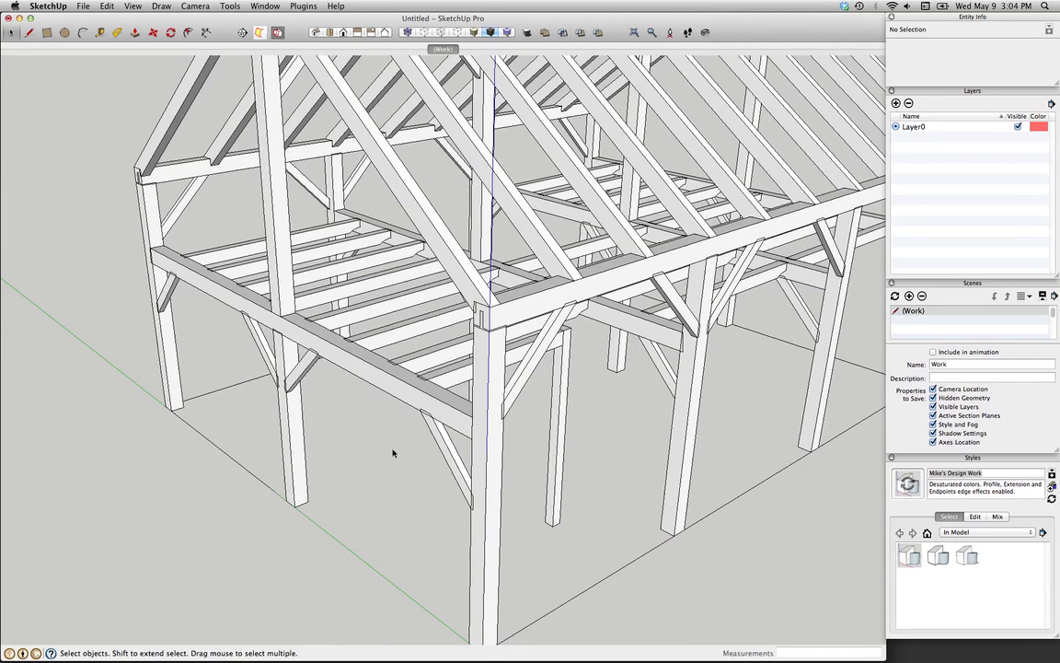
# Bring a beam component out beside the barn frame via the Edit clipboard commands.
pyautogui.click(107, 8)
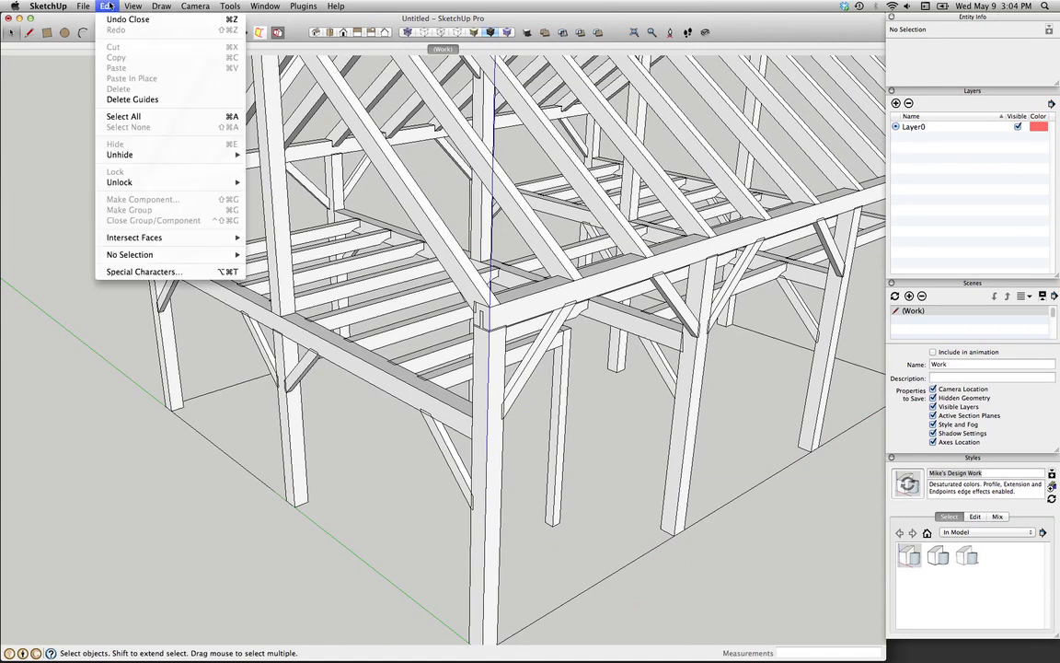
pyautogui.moveTo(203, 76)
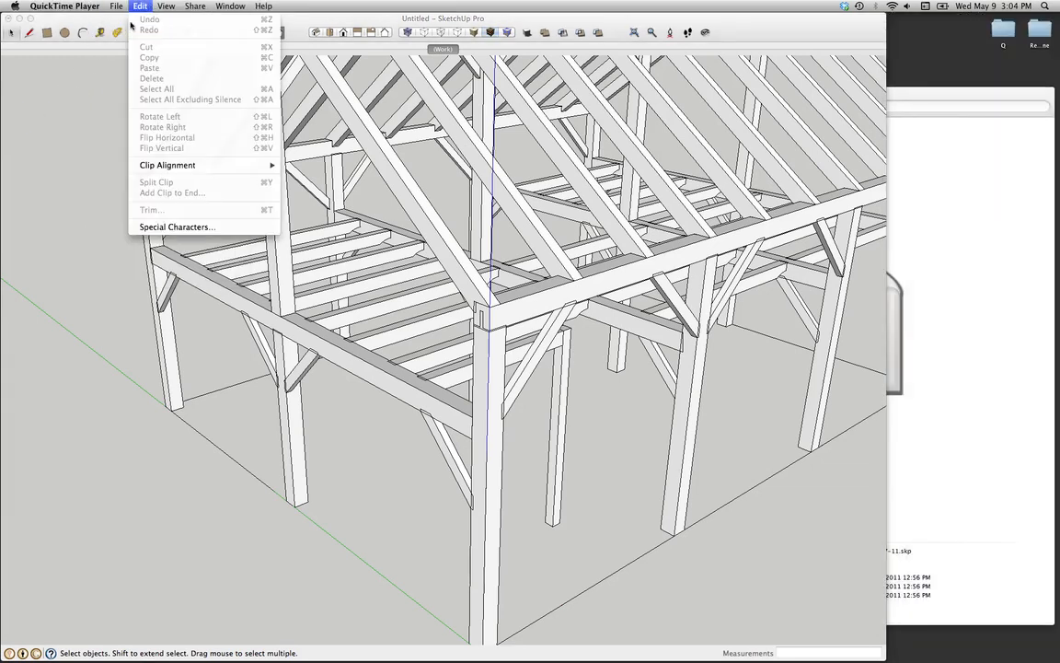
pyautogui.moveTo(164, 88)
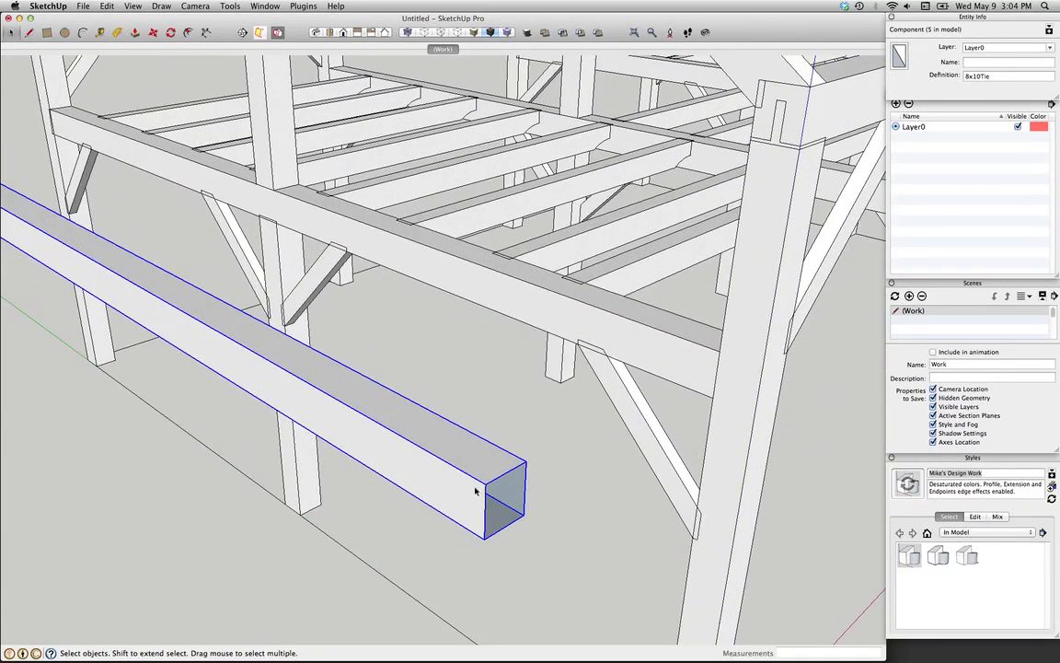
pyautogui.moveTo(419, 525)
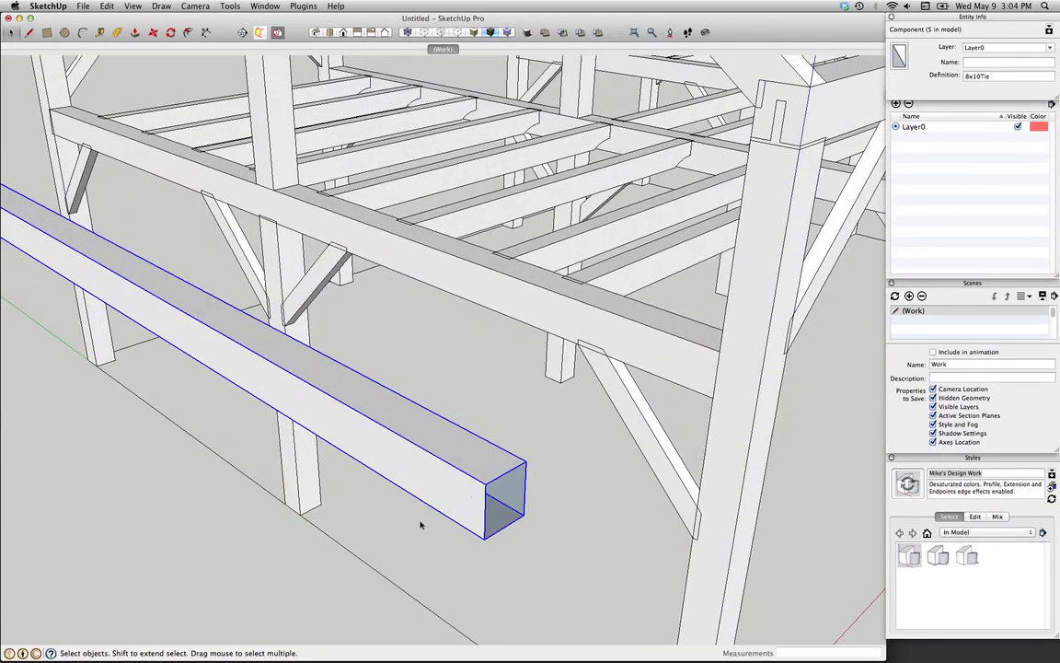
# Outline a rectangle on the beam's end face and extrude it outward as a tenon.
pyautogui.click(438, 532)
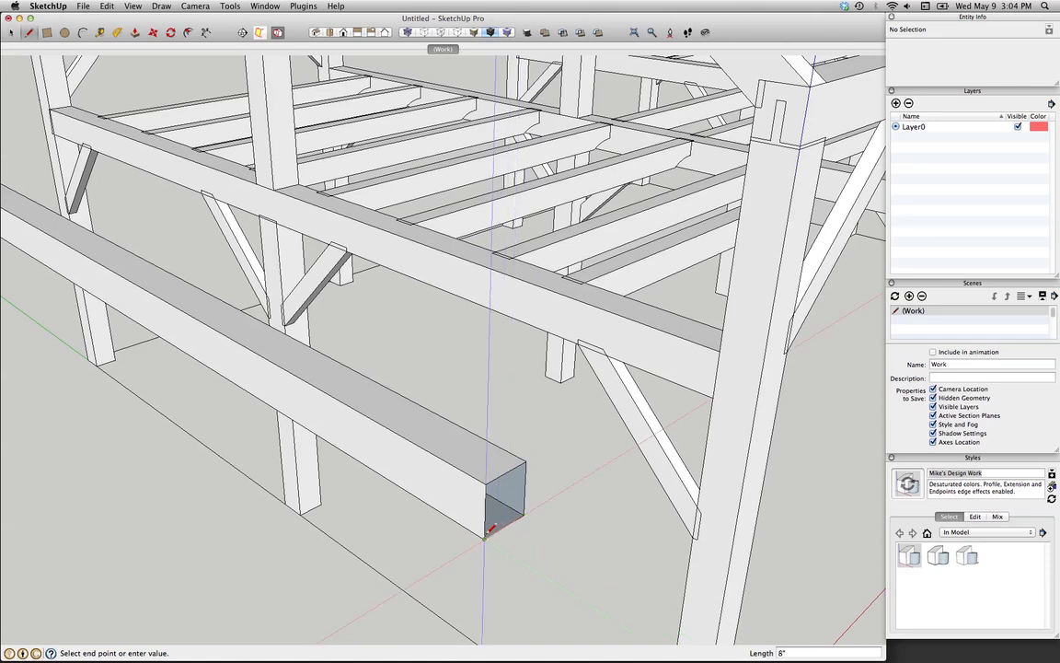
pyautogui.click(486, 497)
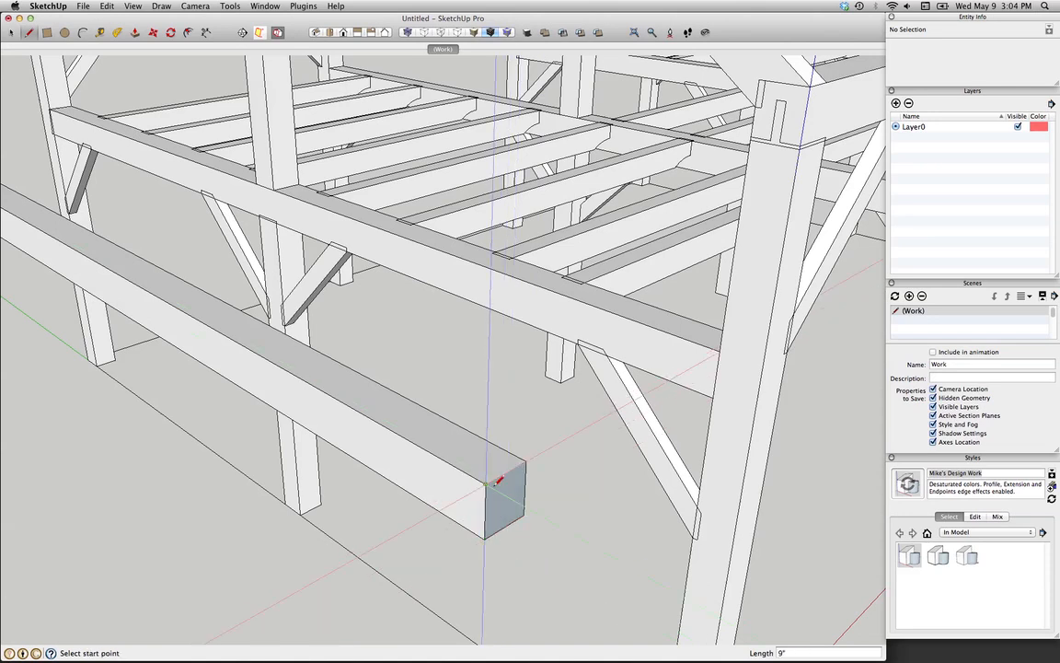
pyautogui.click(504, 501)
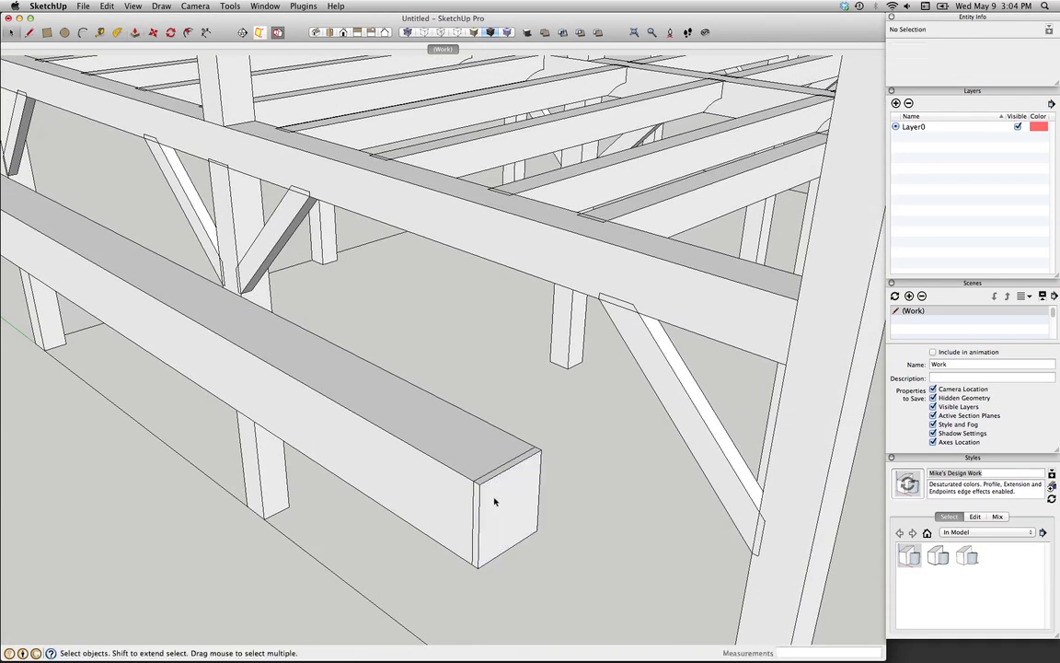
pyautogui.click(479, 506)
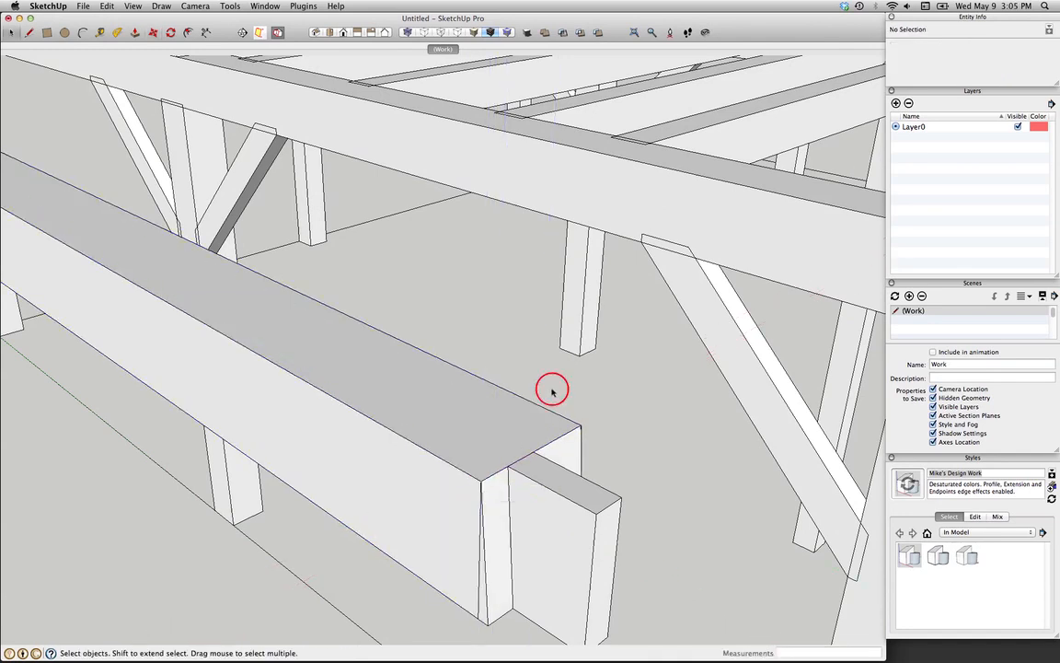
# Make the tenon geometry a component with Glue set to Any, then check it from another angle.
pyautogui.rightClick(553, 389)
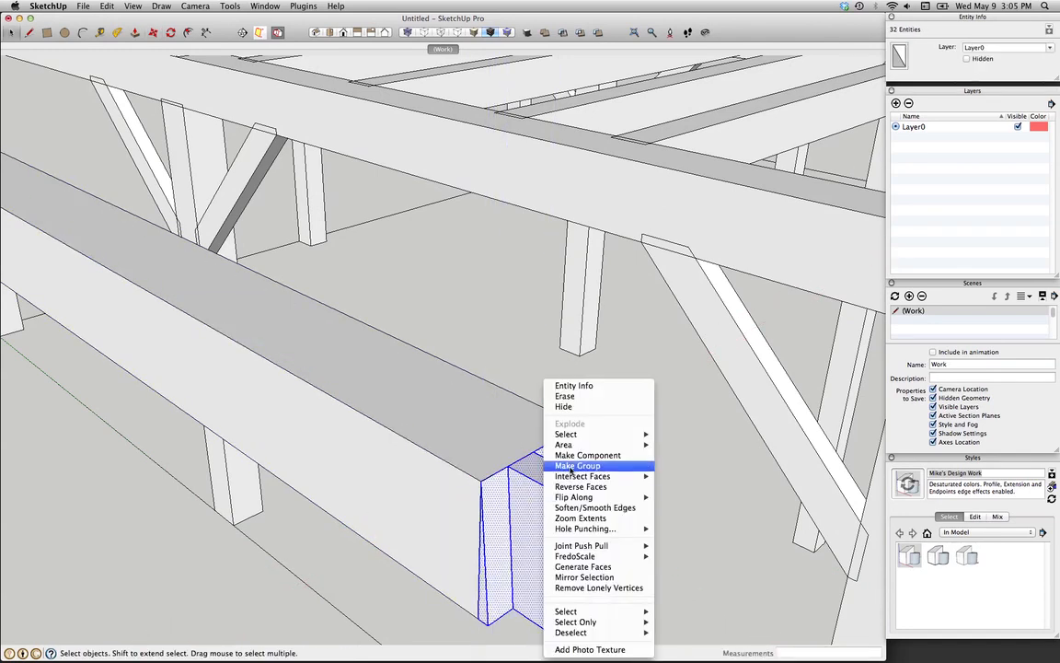
pyautogui.click(589, 455)
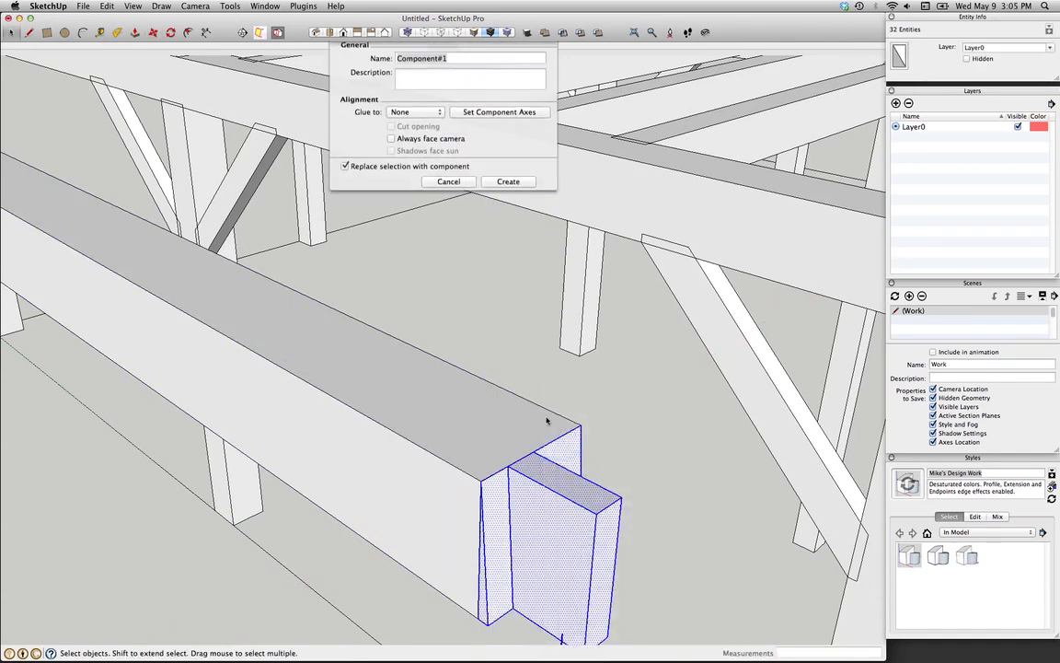
pyautogui.click(414, 124)
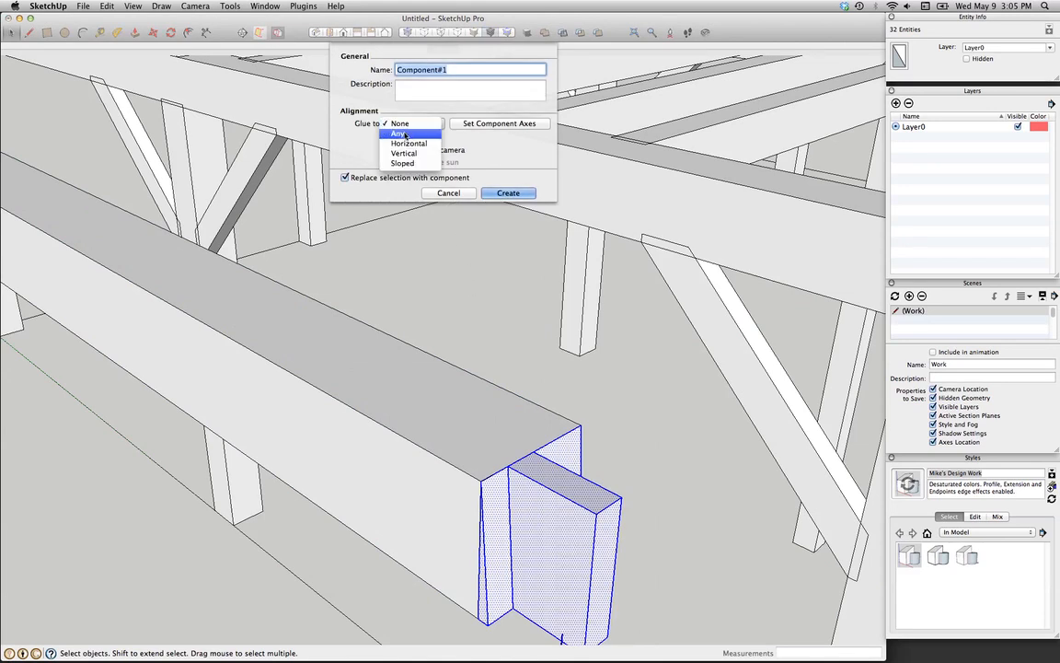
pyautogui.click(398, 133)
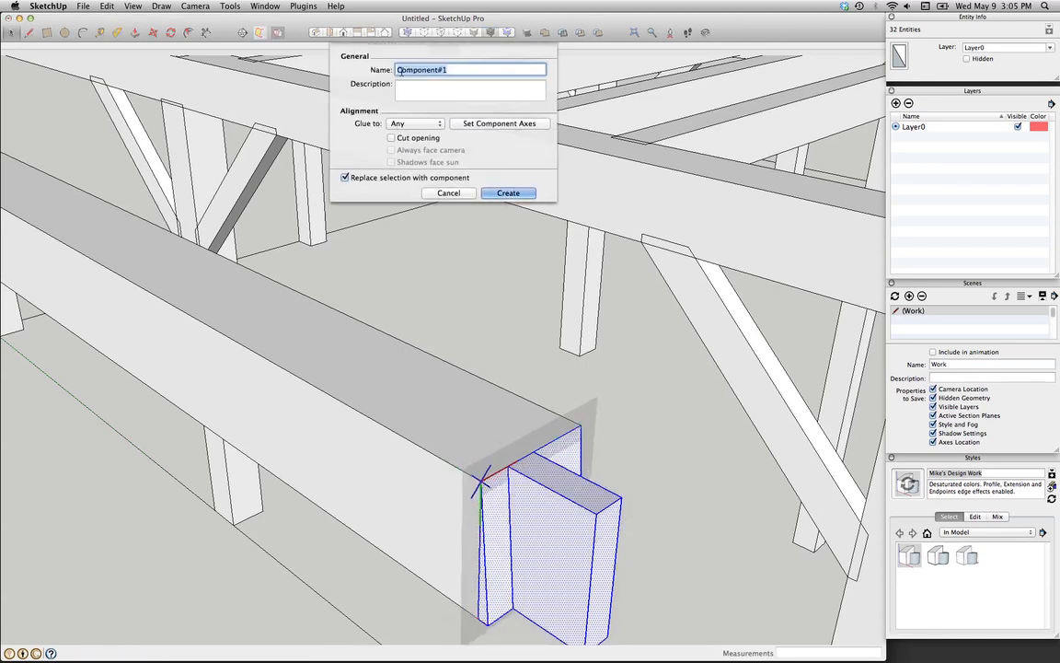
pyautogui.click(508, 193)
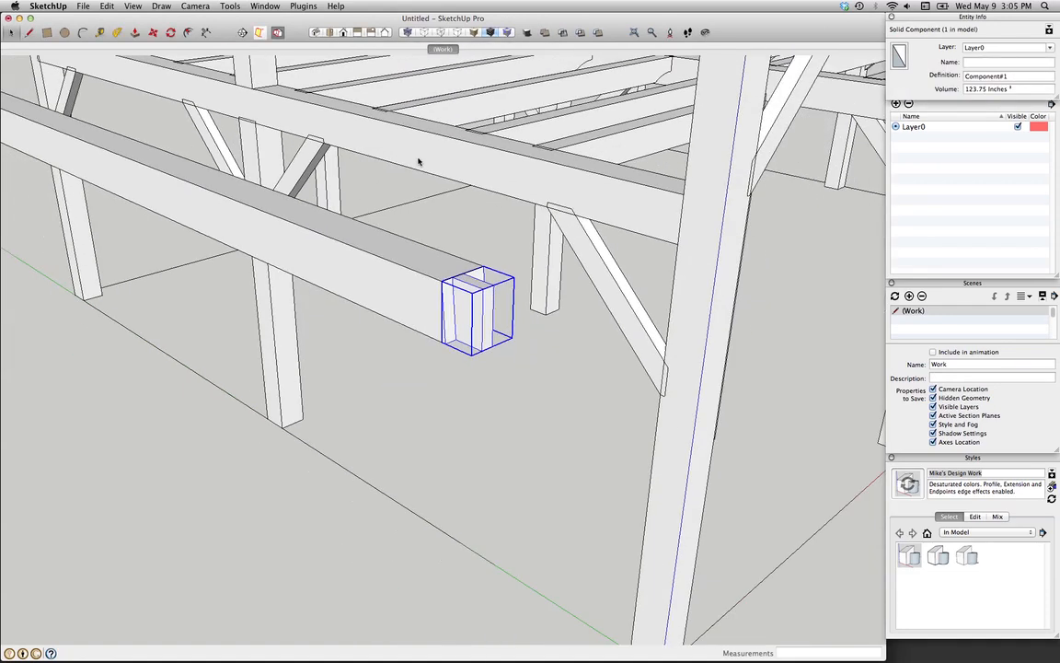
pyautogui.moveTo(419, 162); pyautogui.dragTo(530, 435)
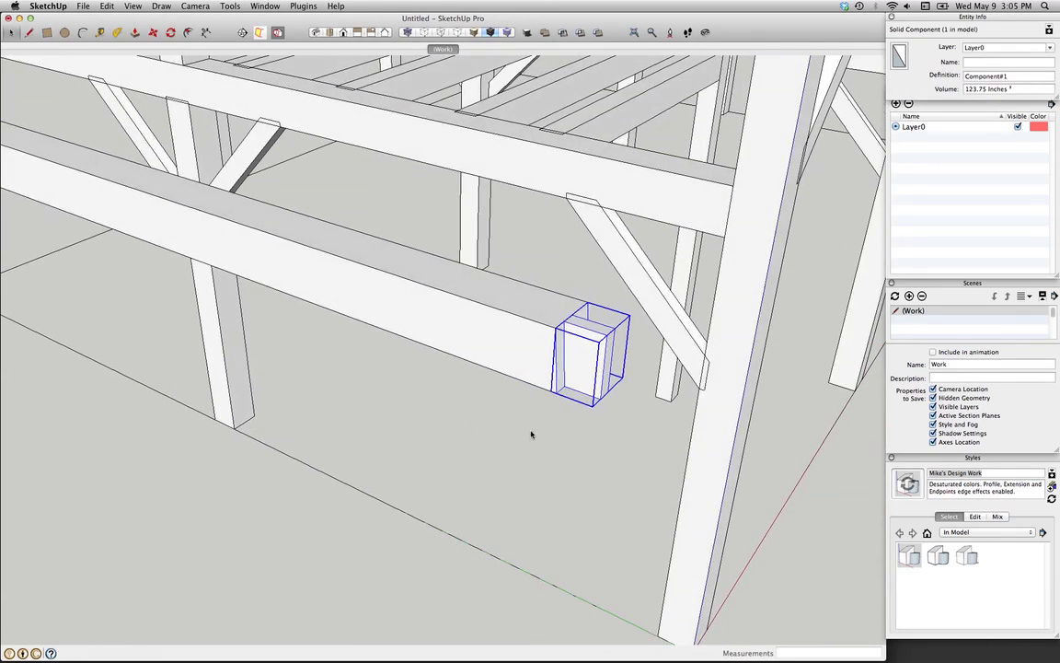
pyautogui.moveTo(494, 348)
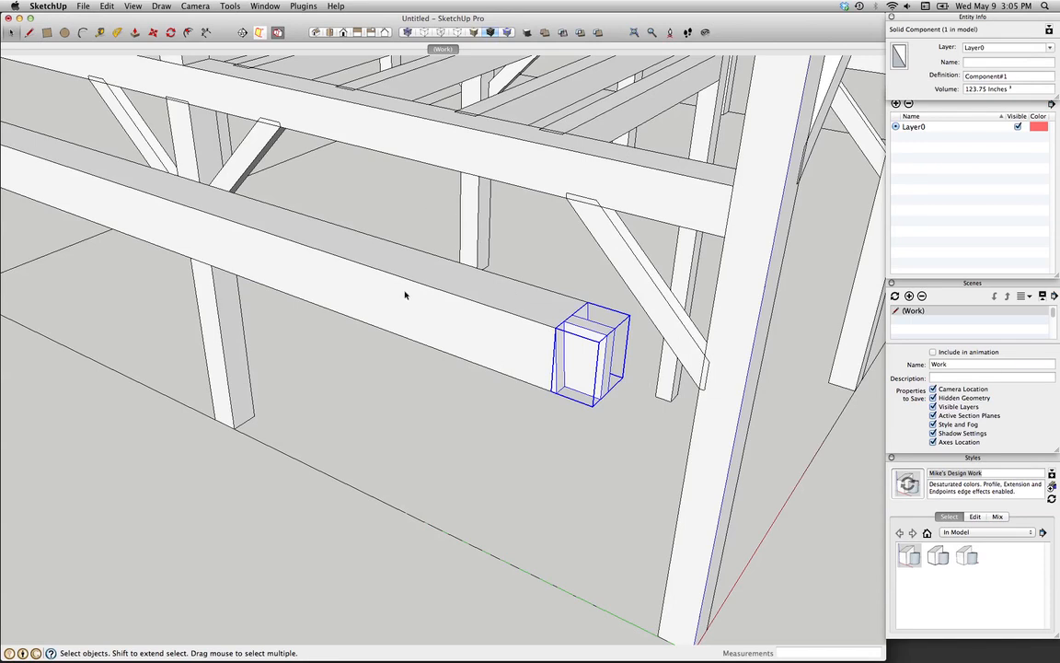
pyautogui.moveTo(523, 387)
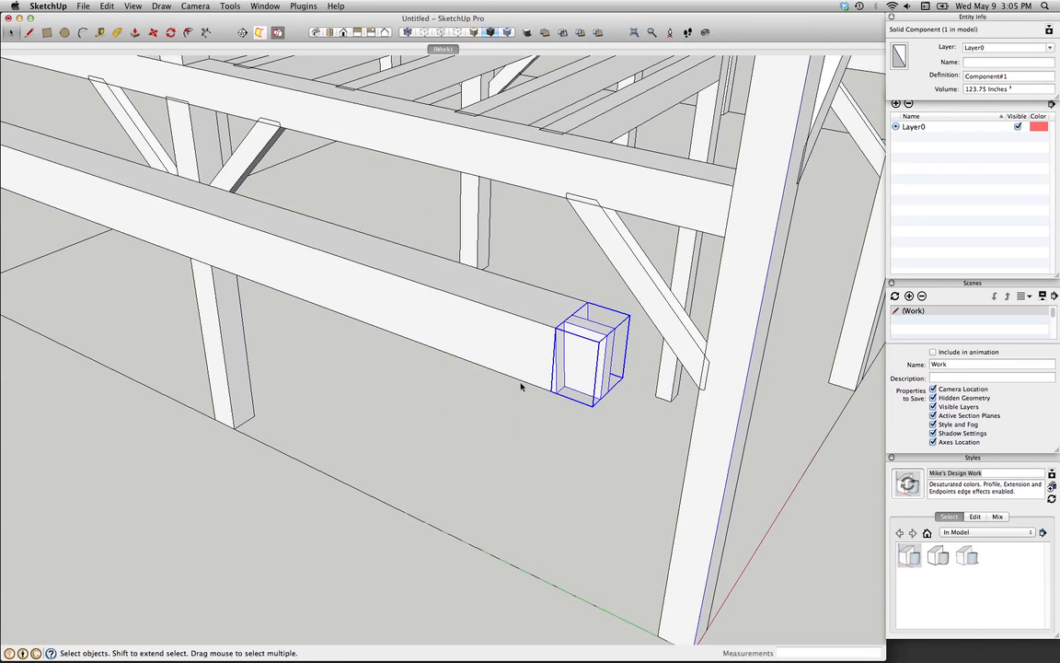
# Edit the beam in X-ray view and look around the base of the corner posts.
pyautogui.click(106, 7)
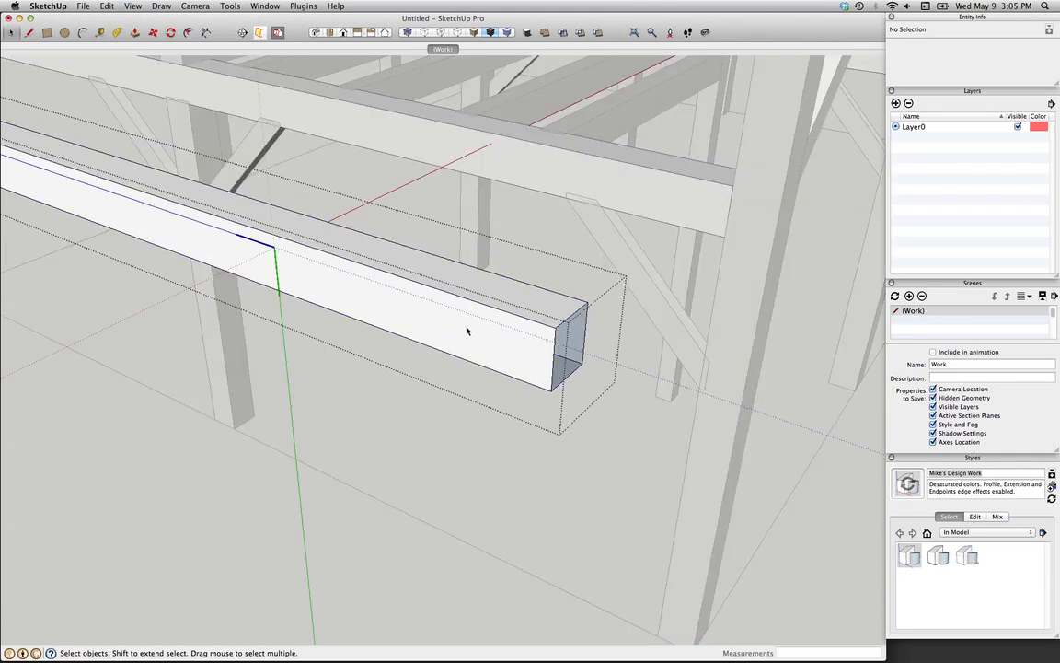
pyautogui.click(106, 8)
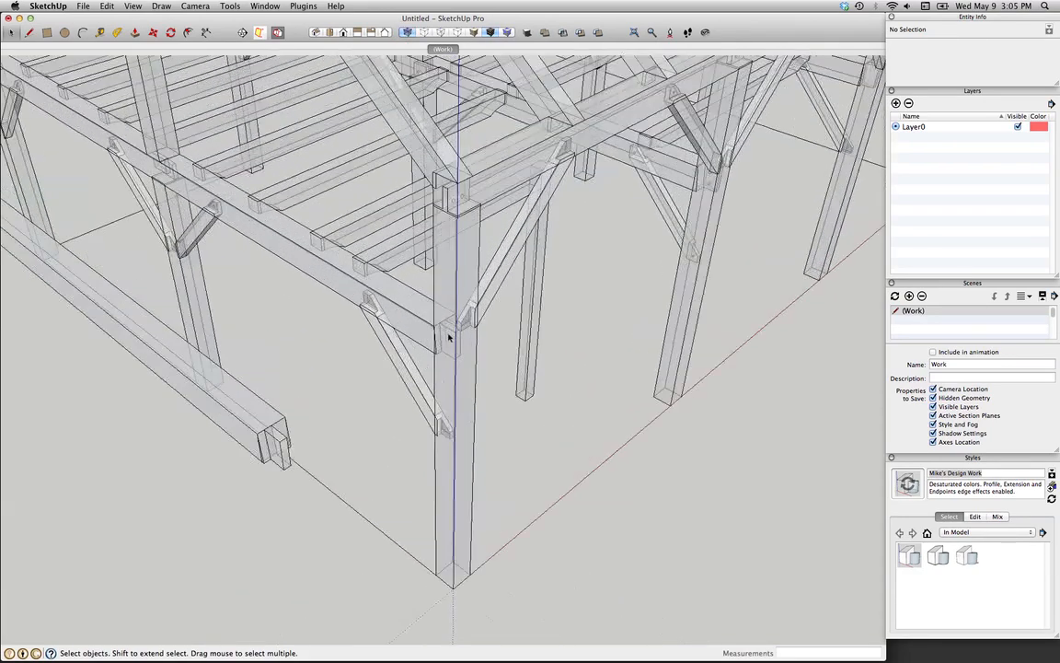
pyautogui.moveTo(451, 336); pyautogui.dragTo(593, 228)
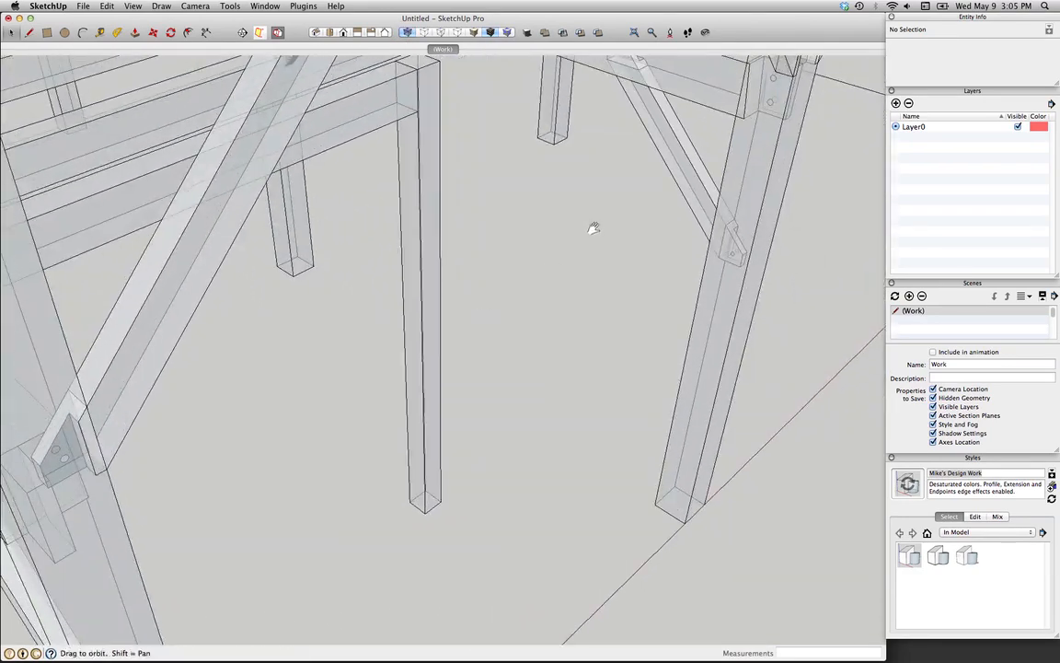
pyautogui.moveTo(593, 228); pyautogui.dragTo(618, 153)
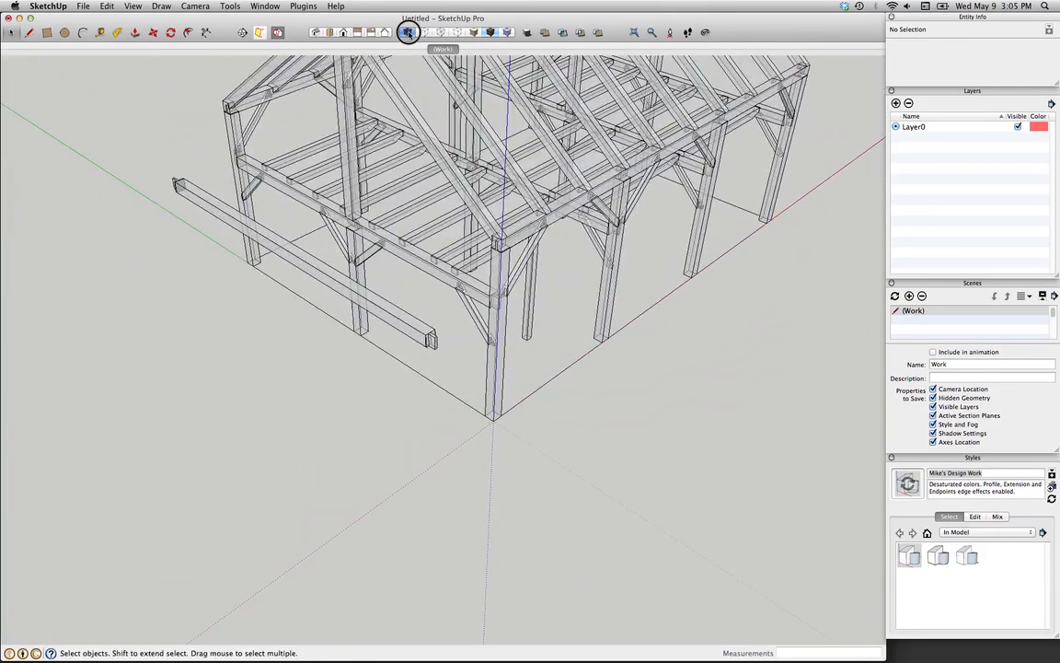
# Make the freestanding post a component and raise a tenon block from its top face.
pyautogui.click(438, 34)
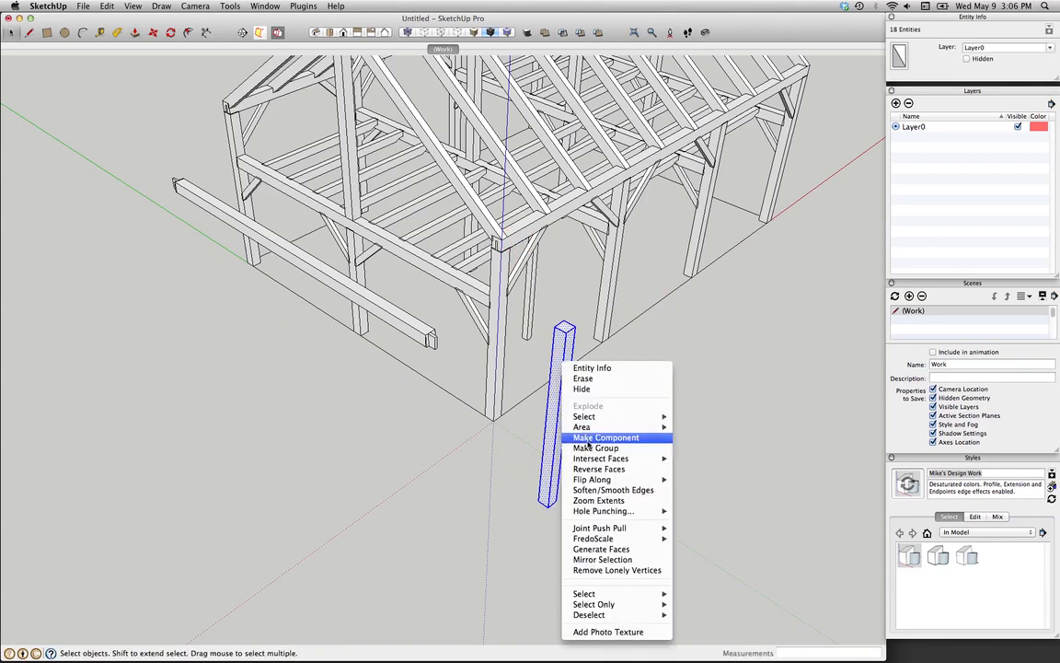
pyautogui.click(606, 438)
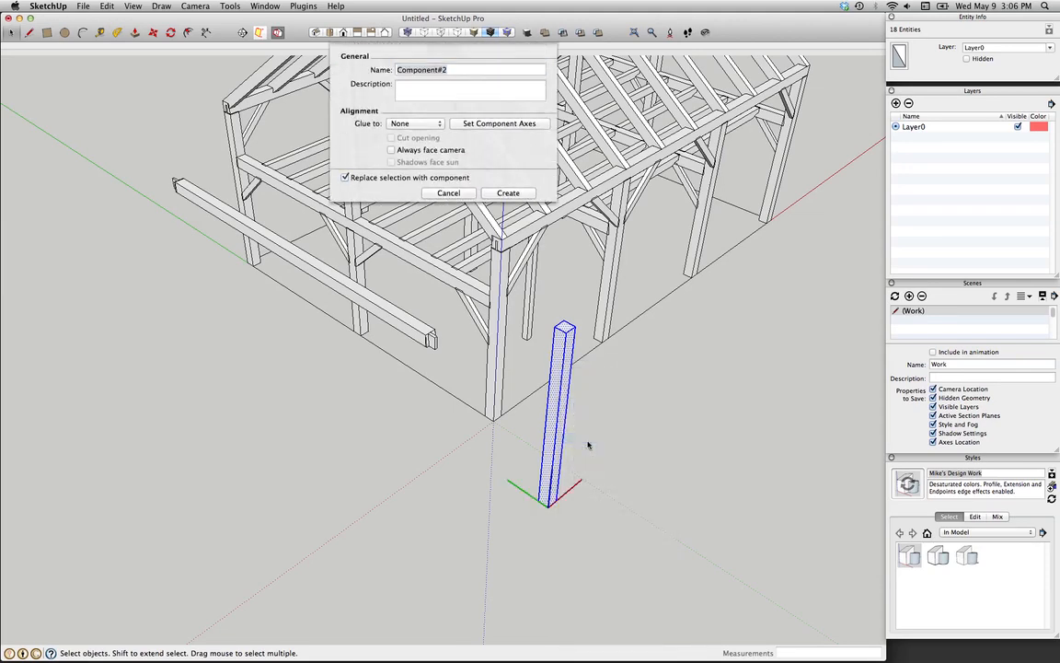
pyautogui.click(509, 193)
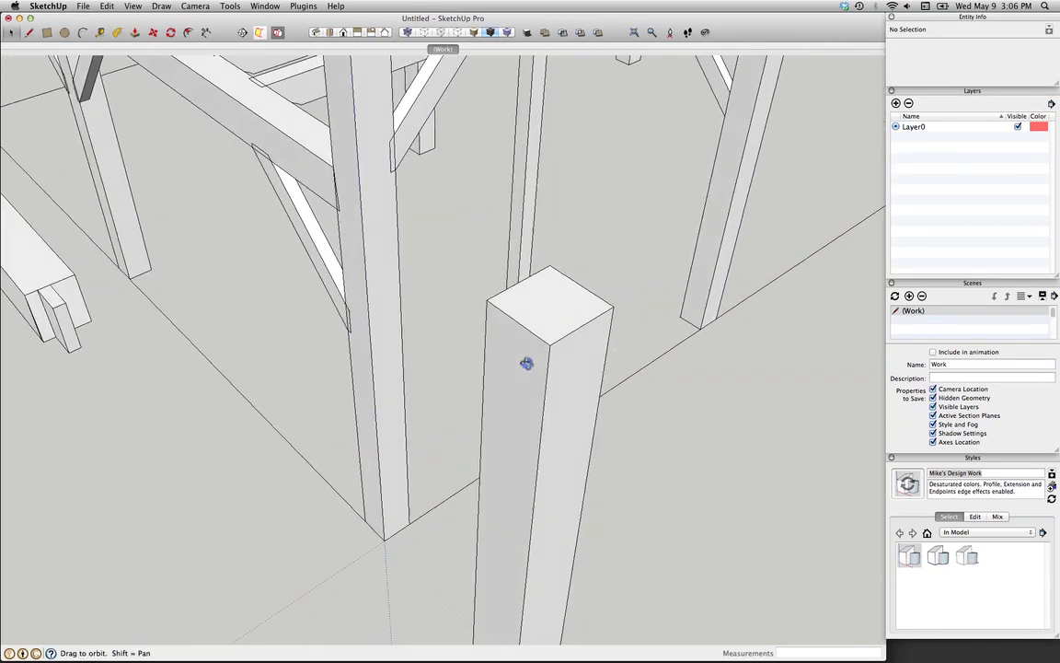
pyautogui.click(548, 309)
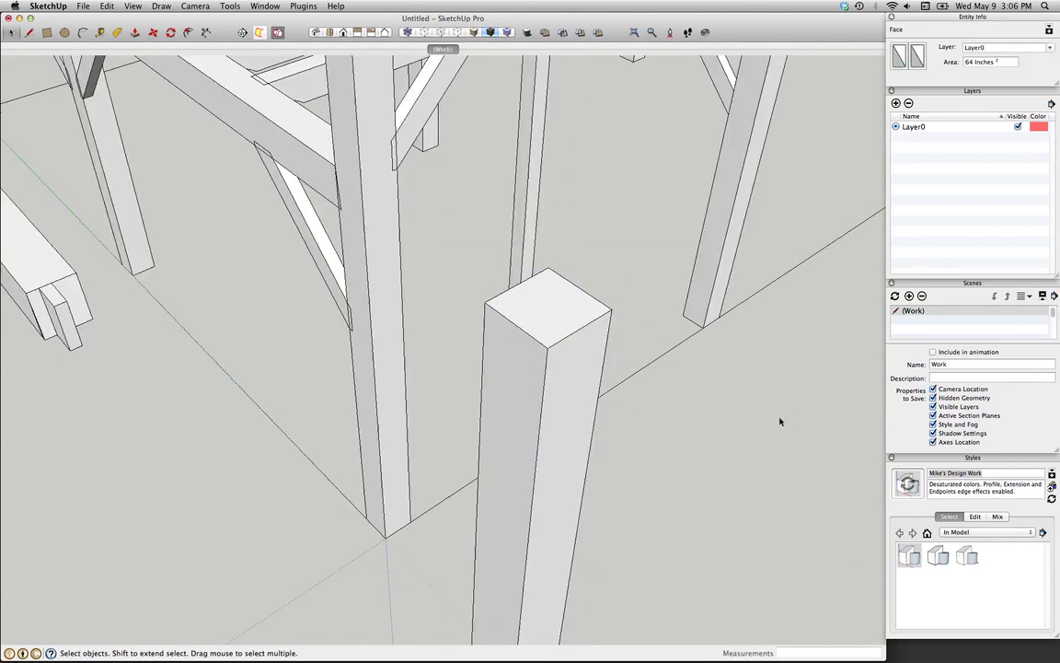
pyautogui.click(107, 7)
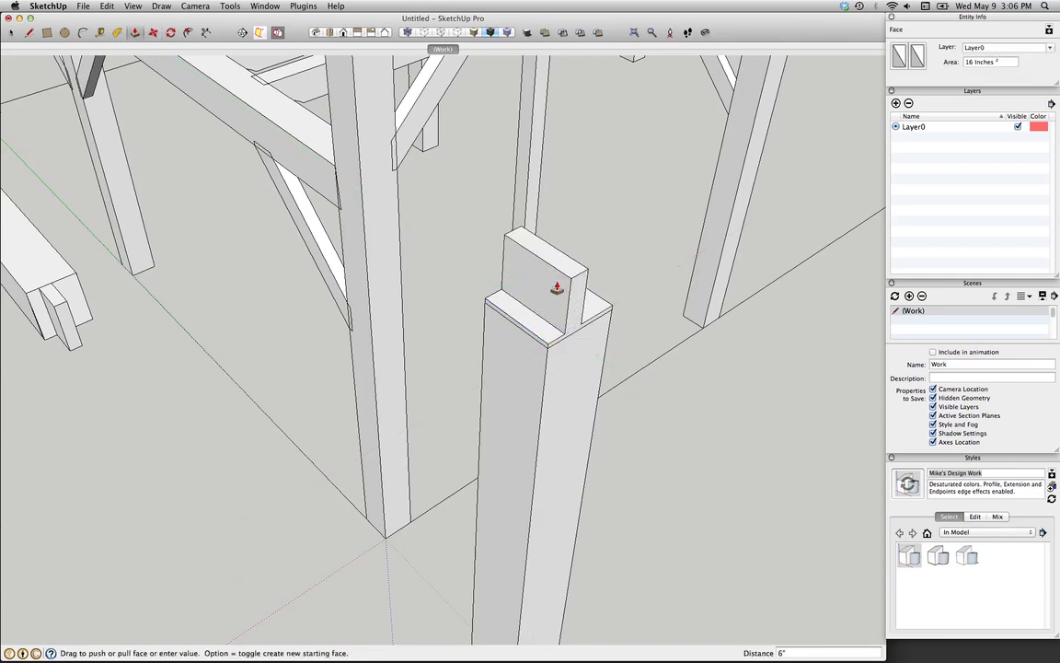
# Make the post's tenon a component that glues to any face and cuts an opening.
pyautogui.click(549, 295)
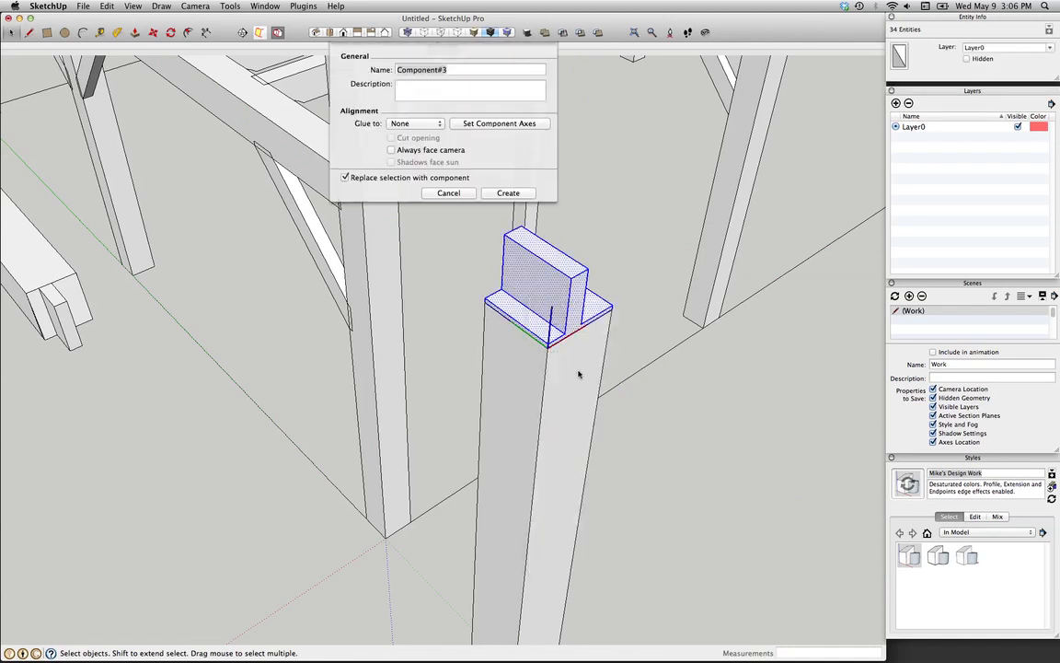
pyautogui.click(416, 123)
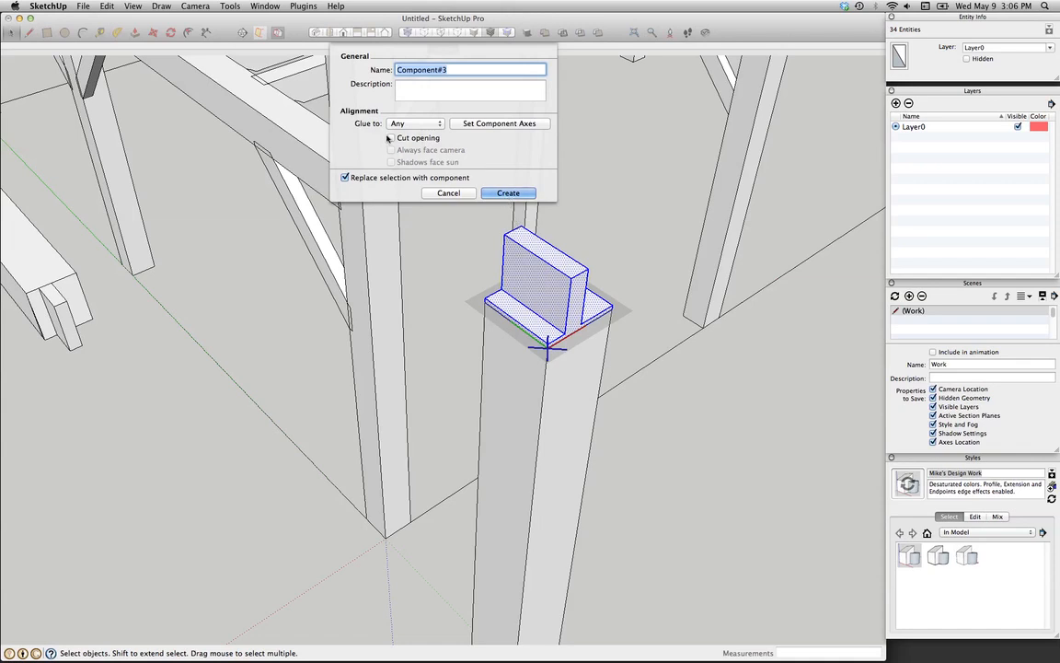
pyautogui.click(508, 194)
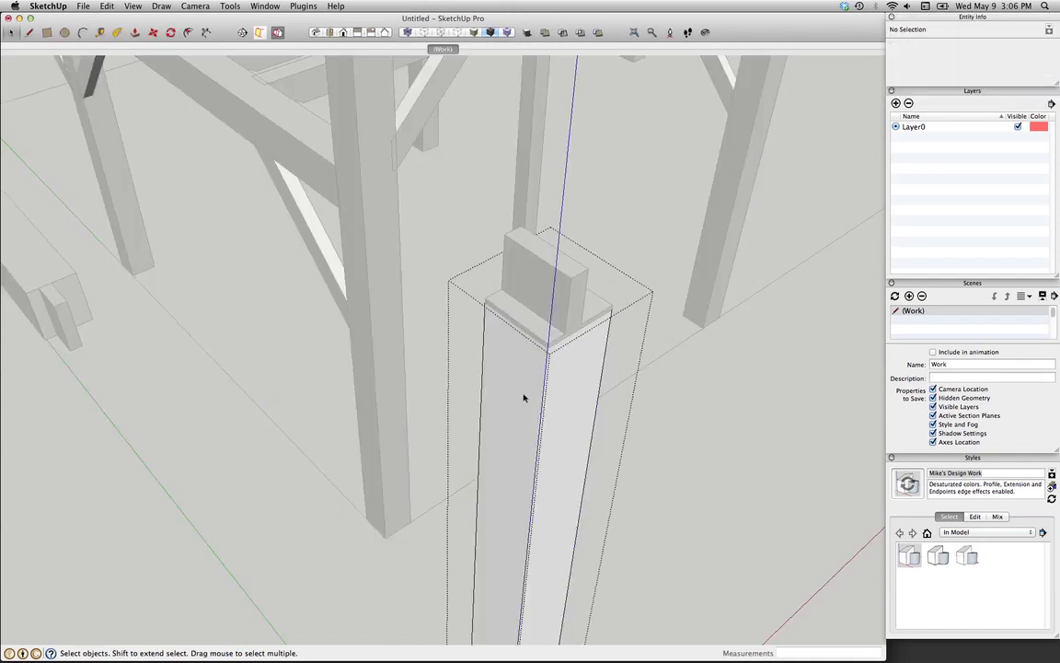
pyautogui.moveTo(440, 257)
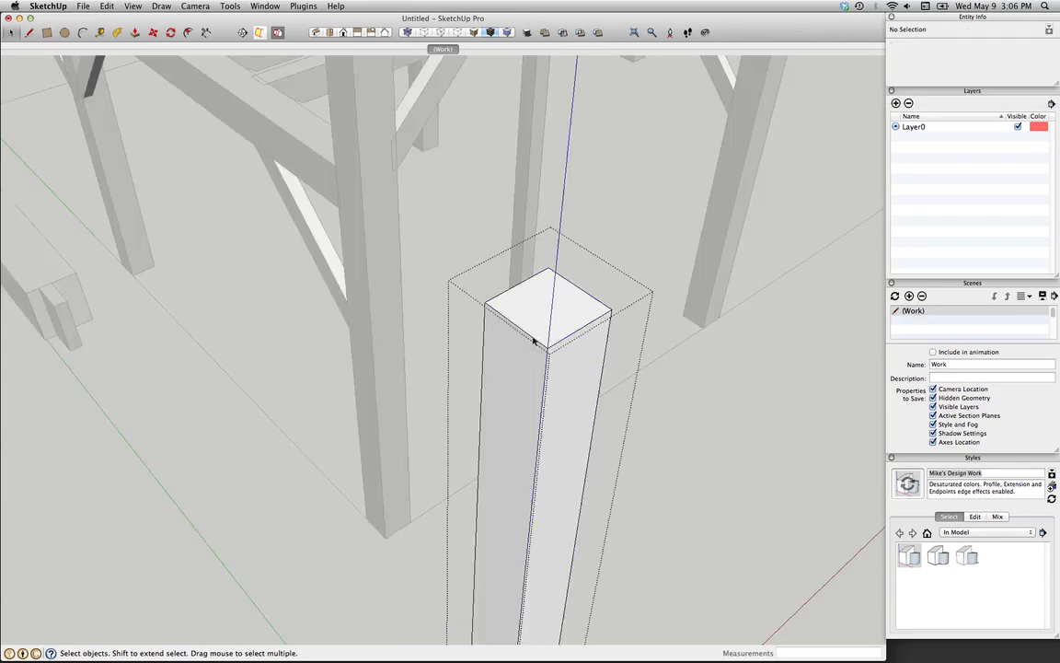
# Paste the tenon in place atop the post and return to a full view of the barn.
pyautogui.click(107, 8)
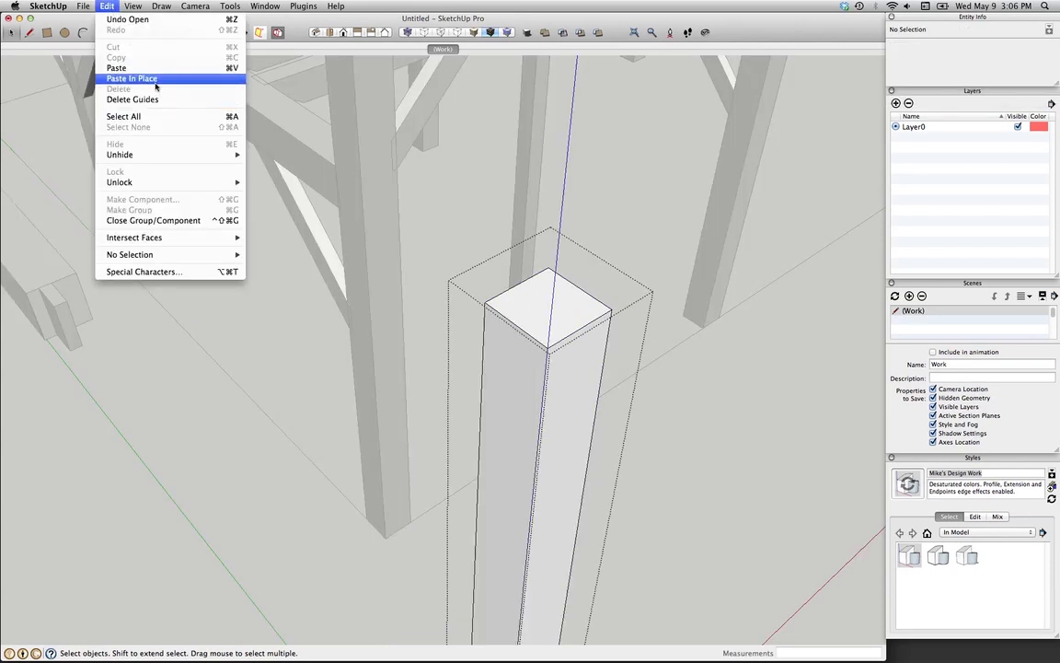
pyautogui.rightClick(548, 257)
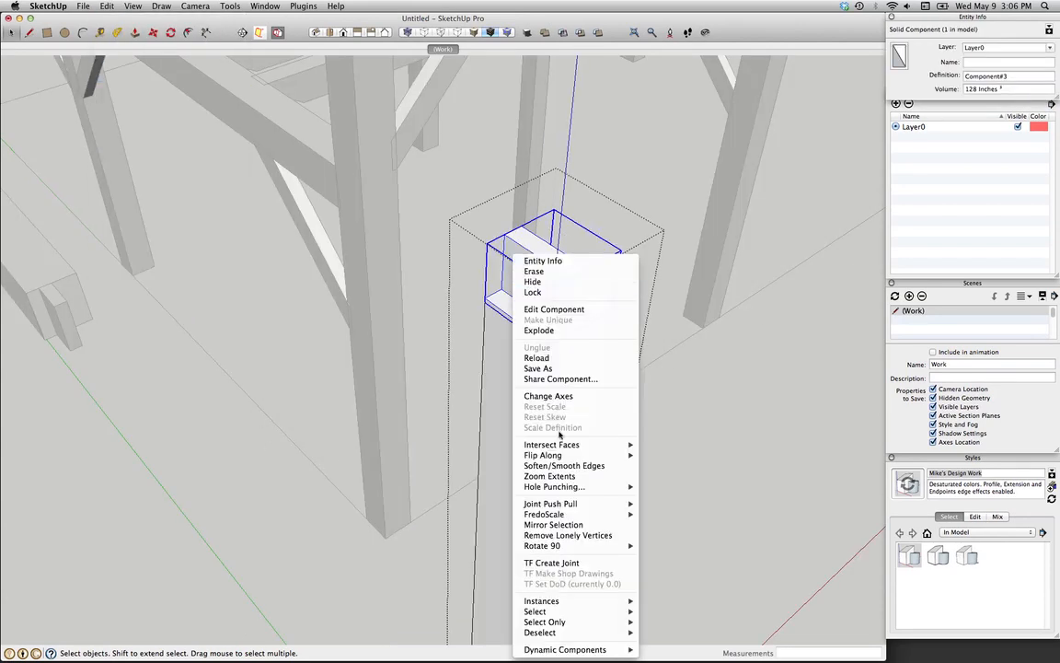
pyautogui.click(354, 501)
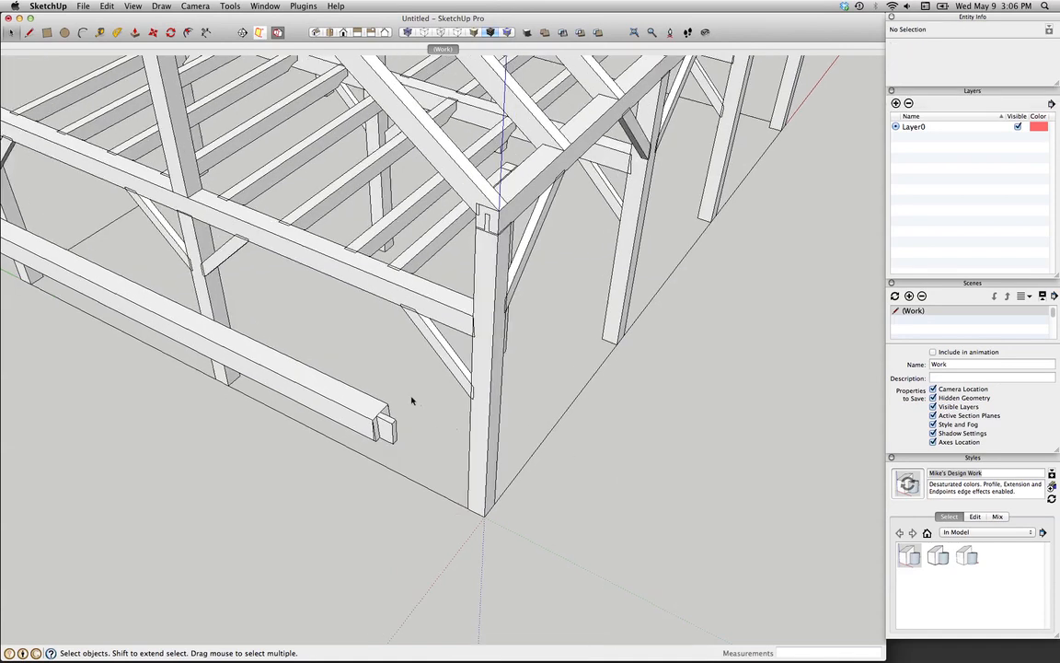
# Edit the brace and mark two lines across its end face for the tenon thickness.
pyautogui.click(445, 357)
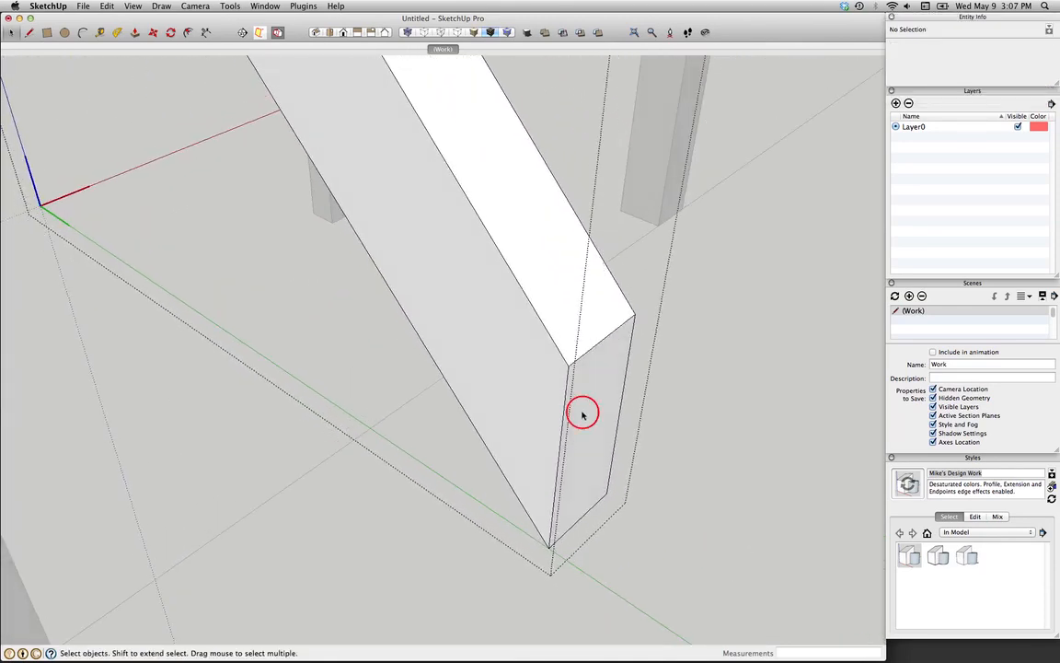
pyautogui.click(582, 412)
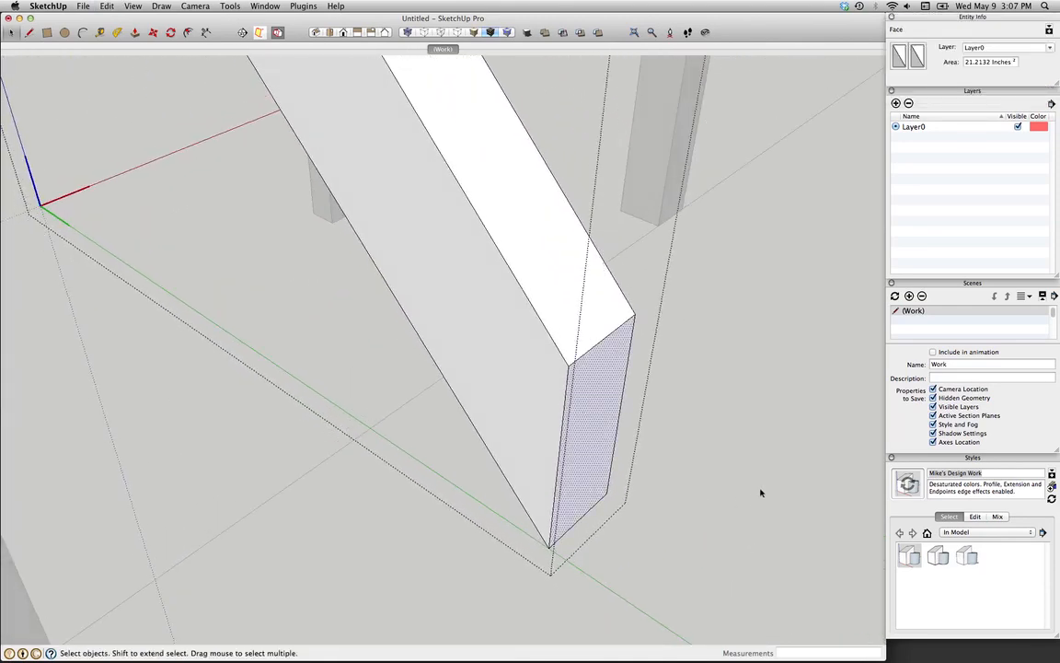
pyautogui.click(107, 7)
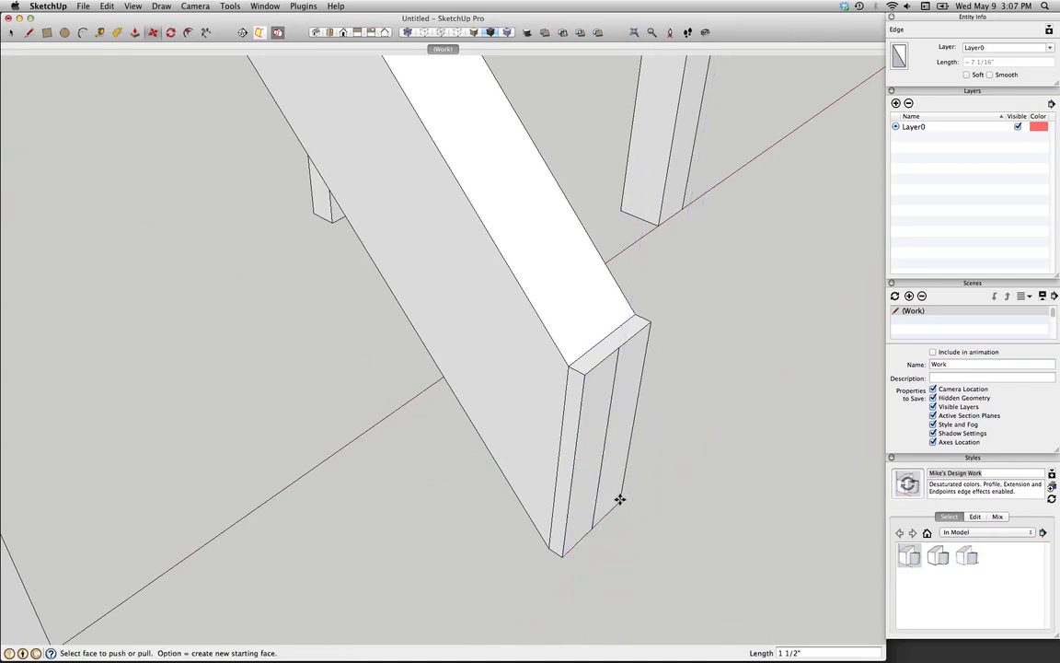
# Push back the cheeks of the brace end to leave a narrower tenon tongue, then select it.
pyautogui.click(621, 499)
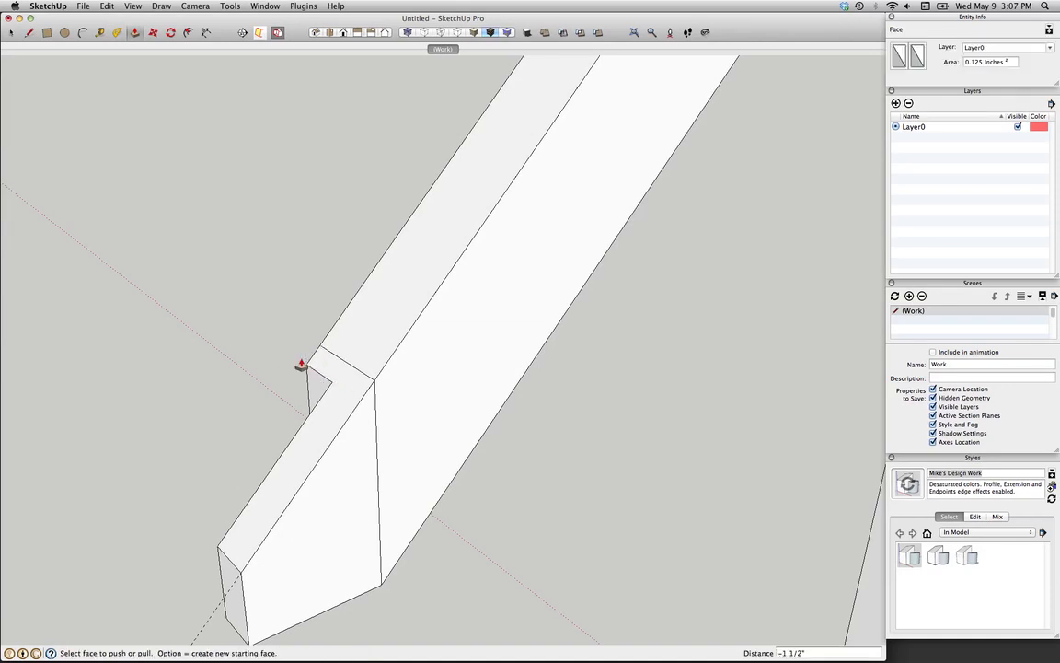
pyautogui.click(304, 479)
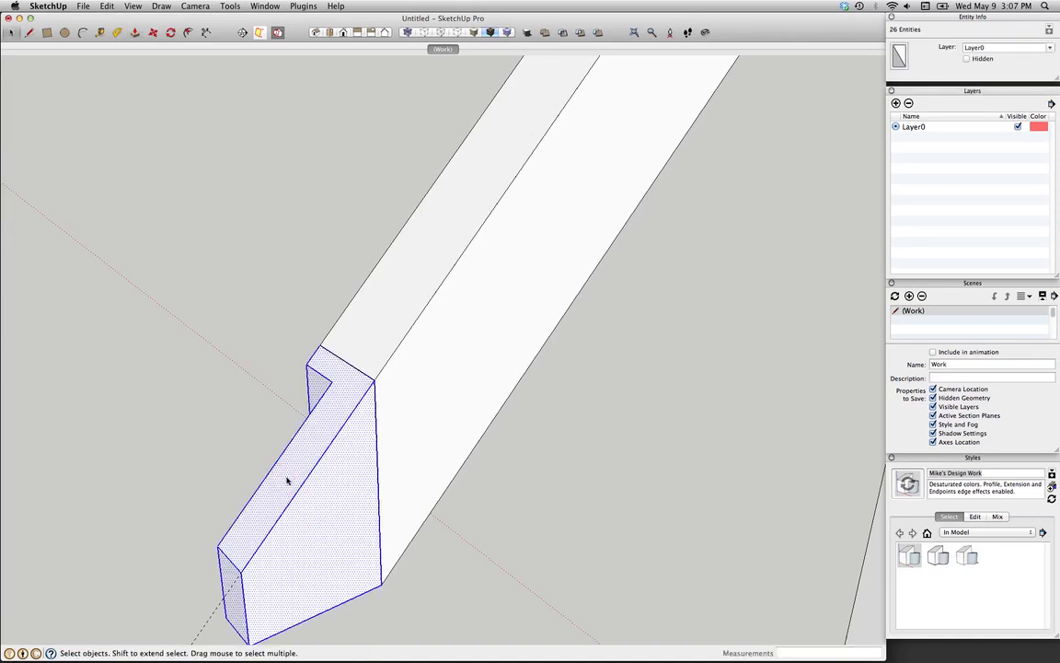
# Make the brace tenon Component#4 with axes at the tenon corner, Glue to Any and Cut opening.
pyautogui.rightClick(287, 483)
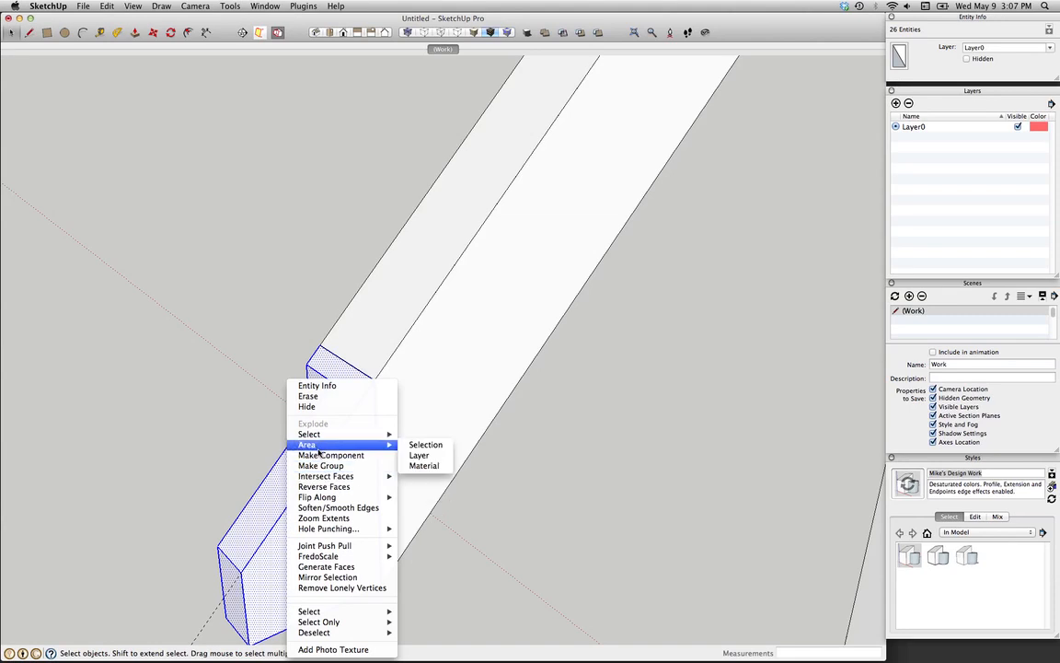
pyautogui.click(332, 455)
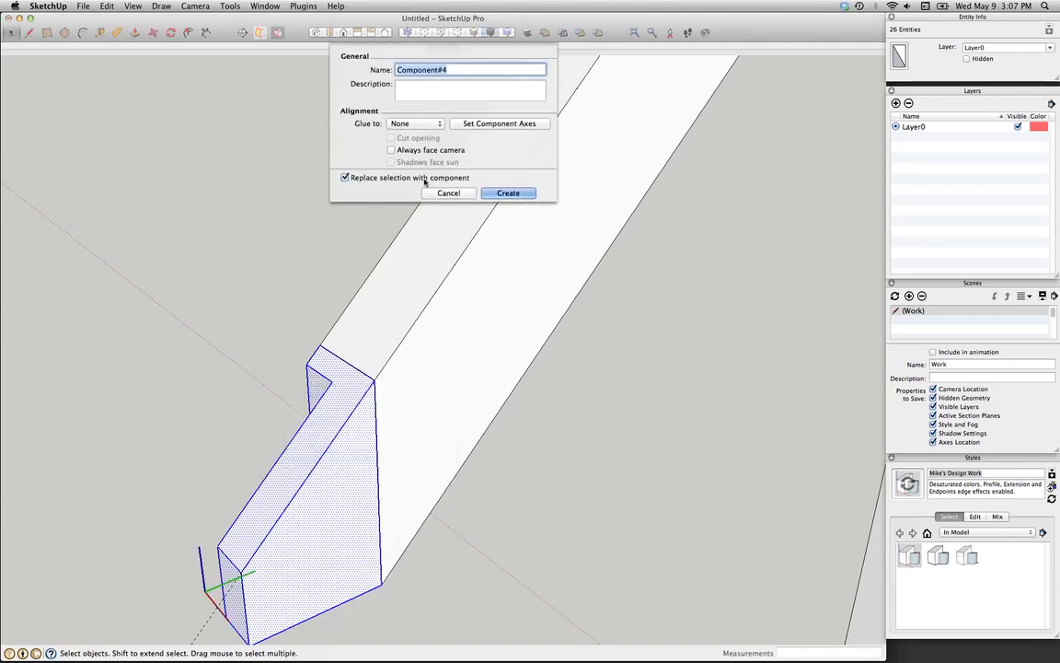
pyautogui.click(414, 123)
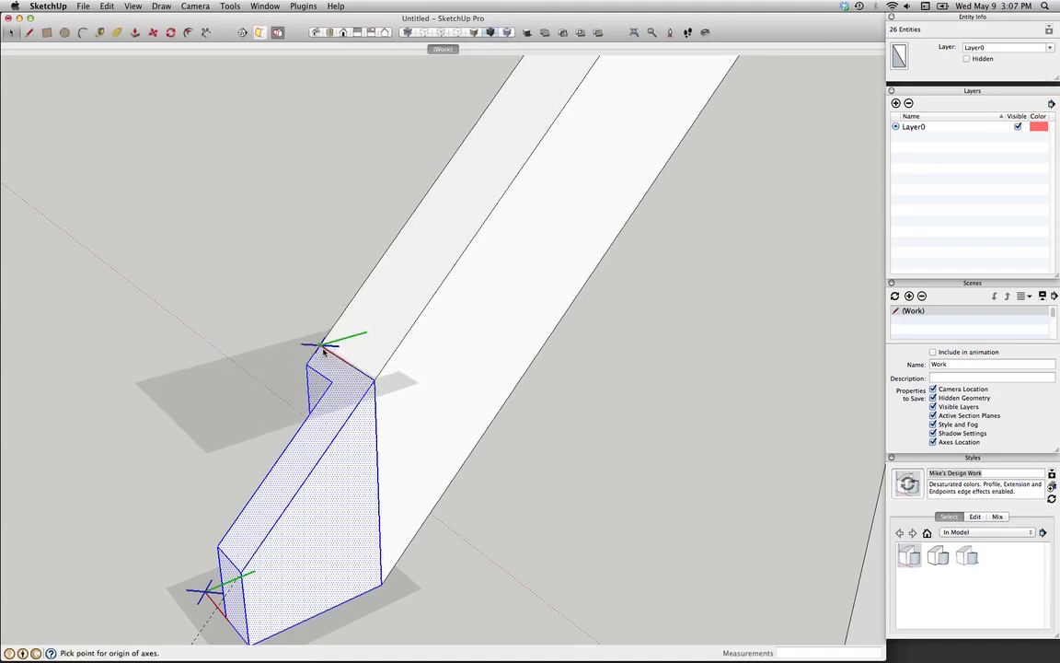
pyautogui.click(322, 346)
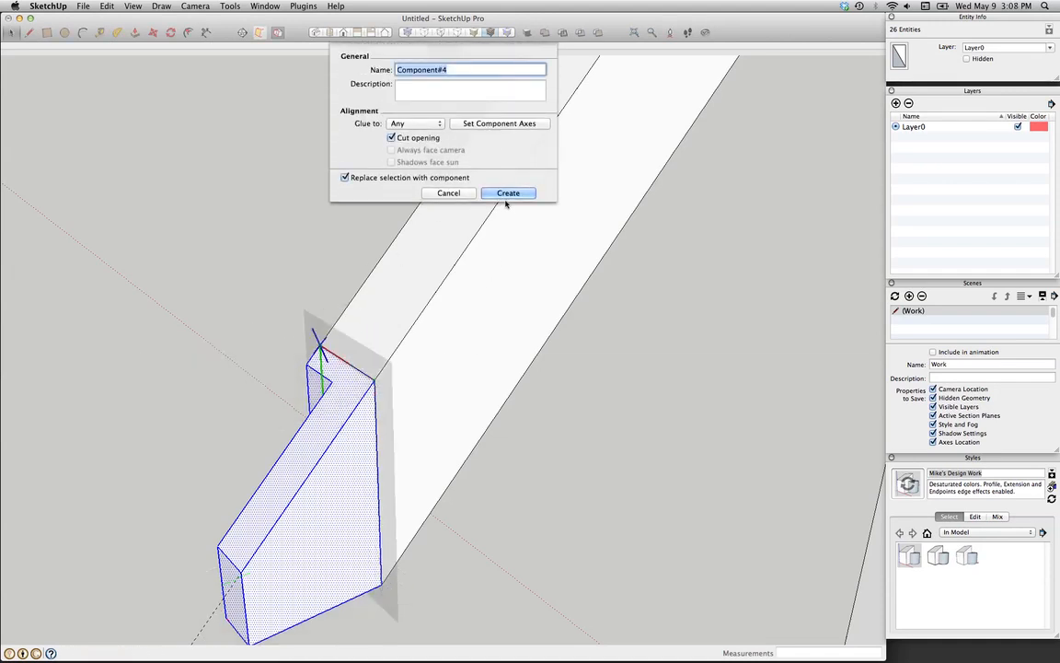
pyautogui.click(508, 193)
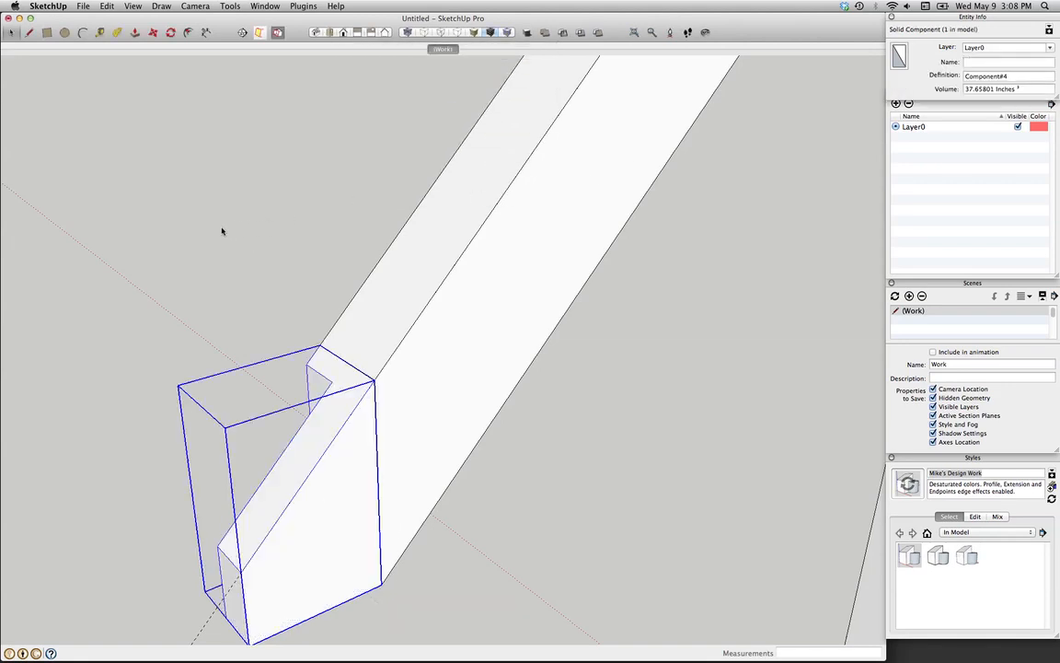
pyautogui.moveTo(193, 451)
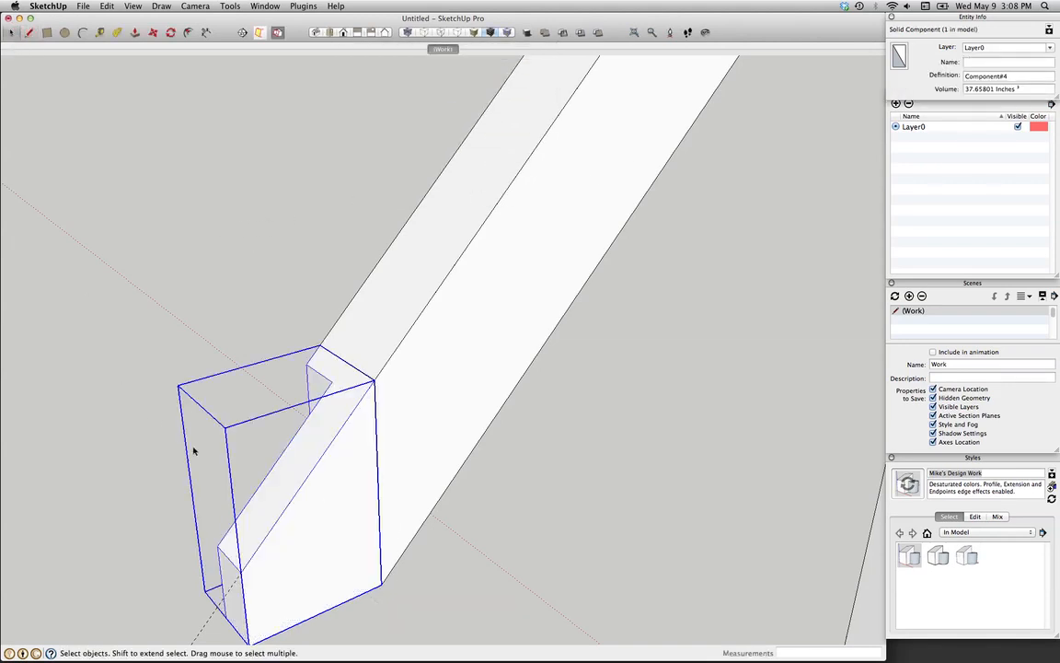
pyautogui.moveTo(293, 475)
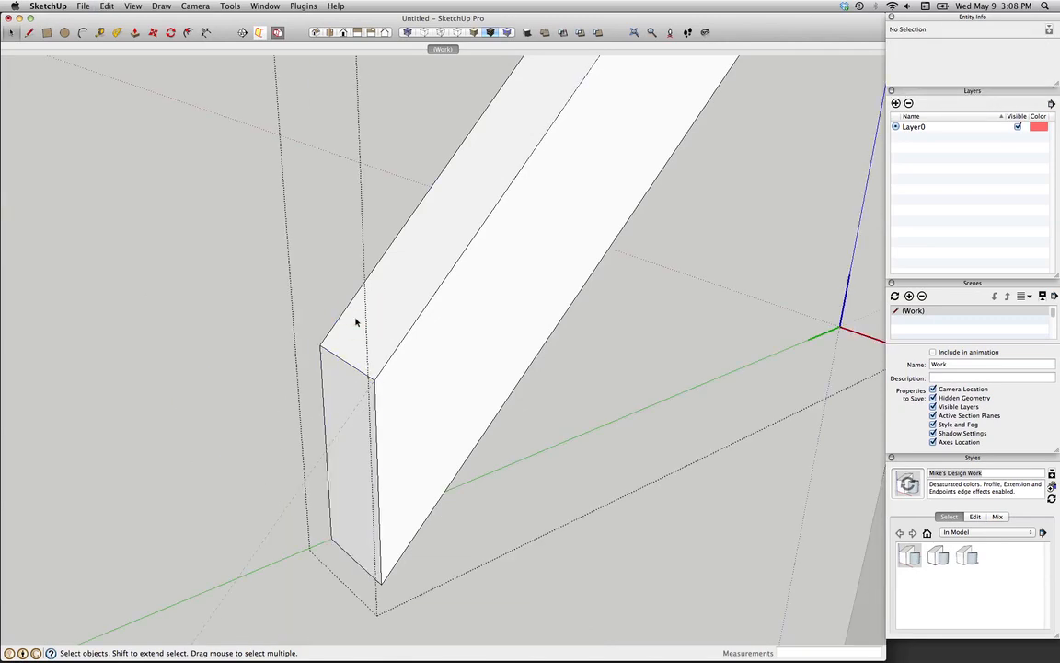
pyautogui.moveTo(184, 151)
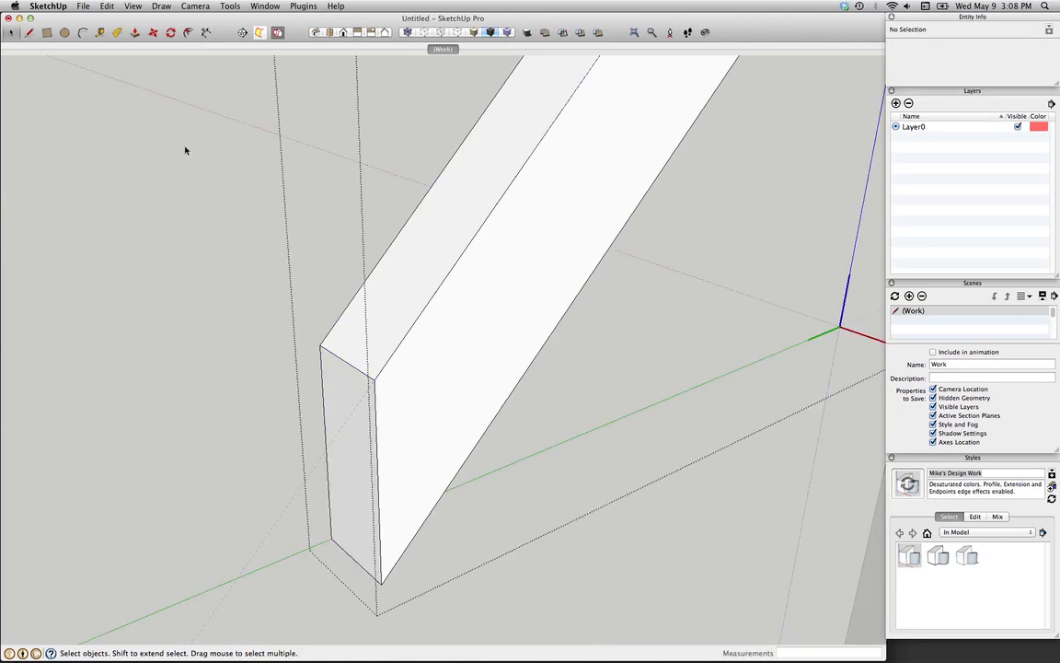